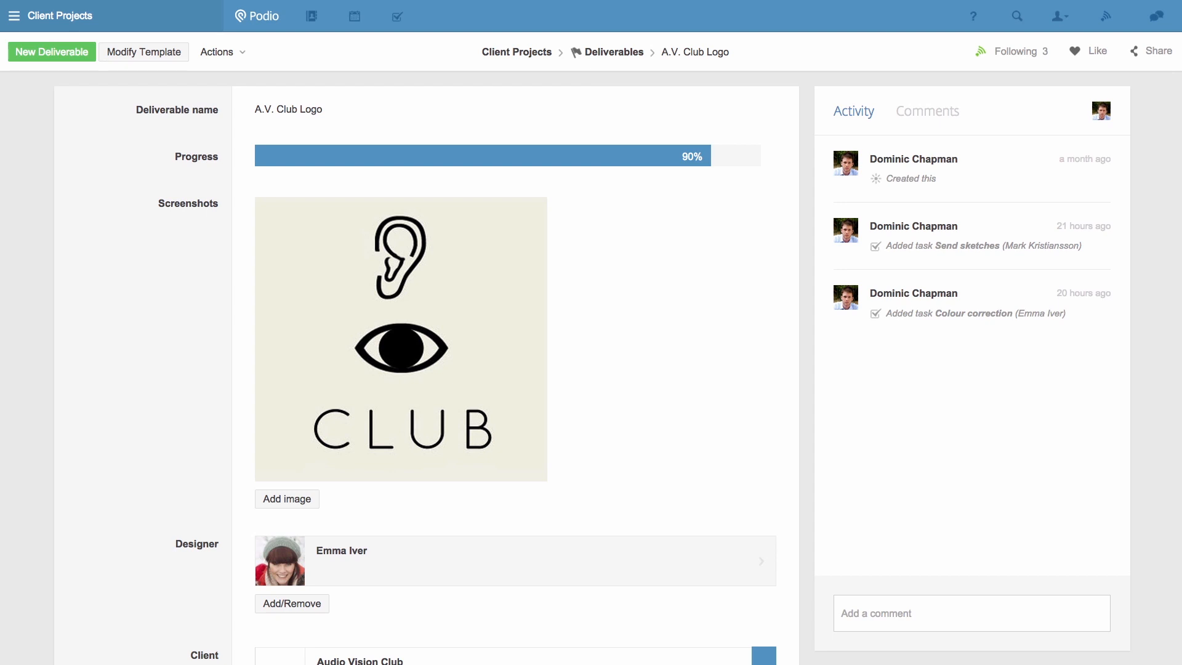
mouse_move(186, 375)
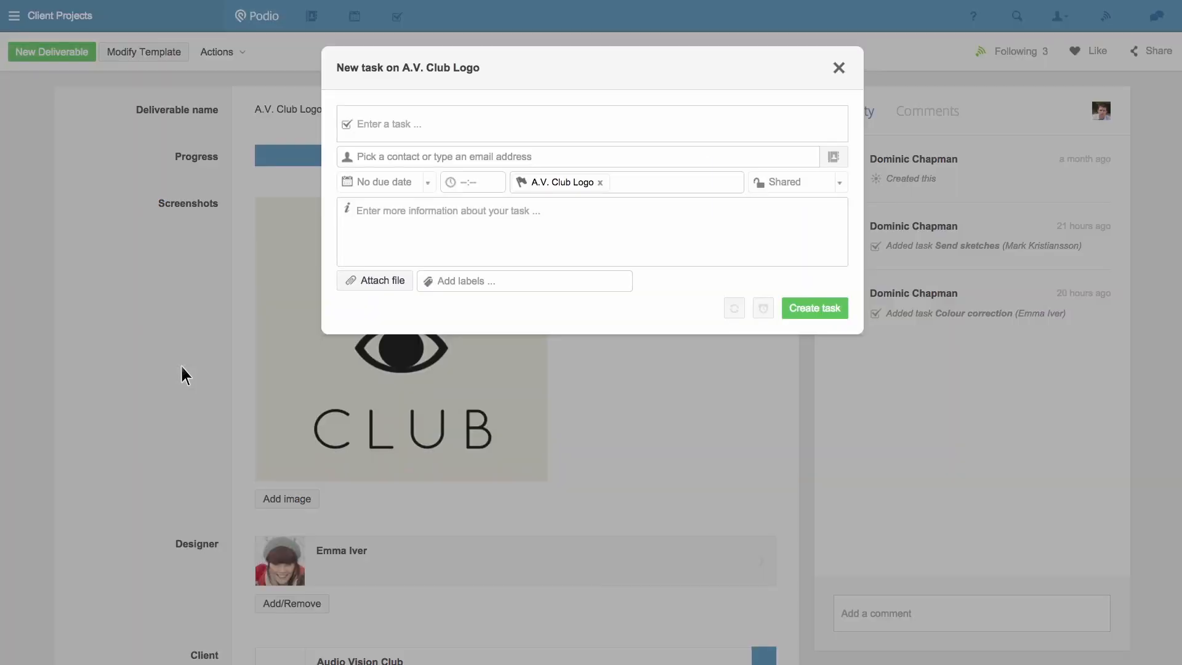
type("Get appro")
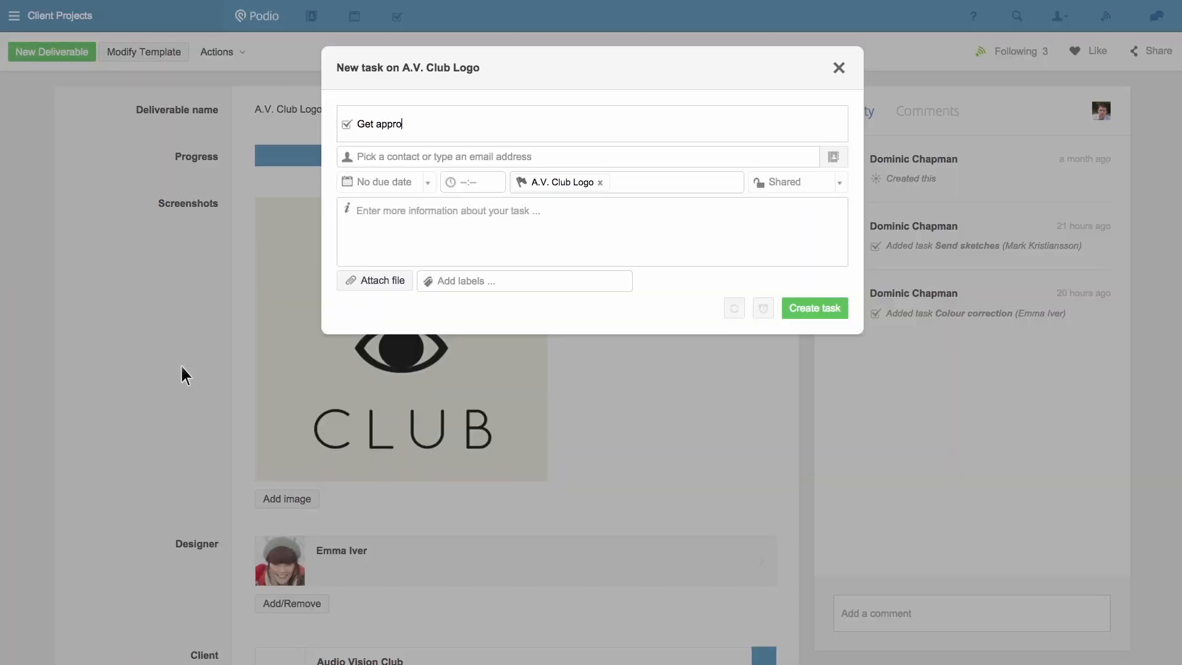
type("val")
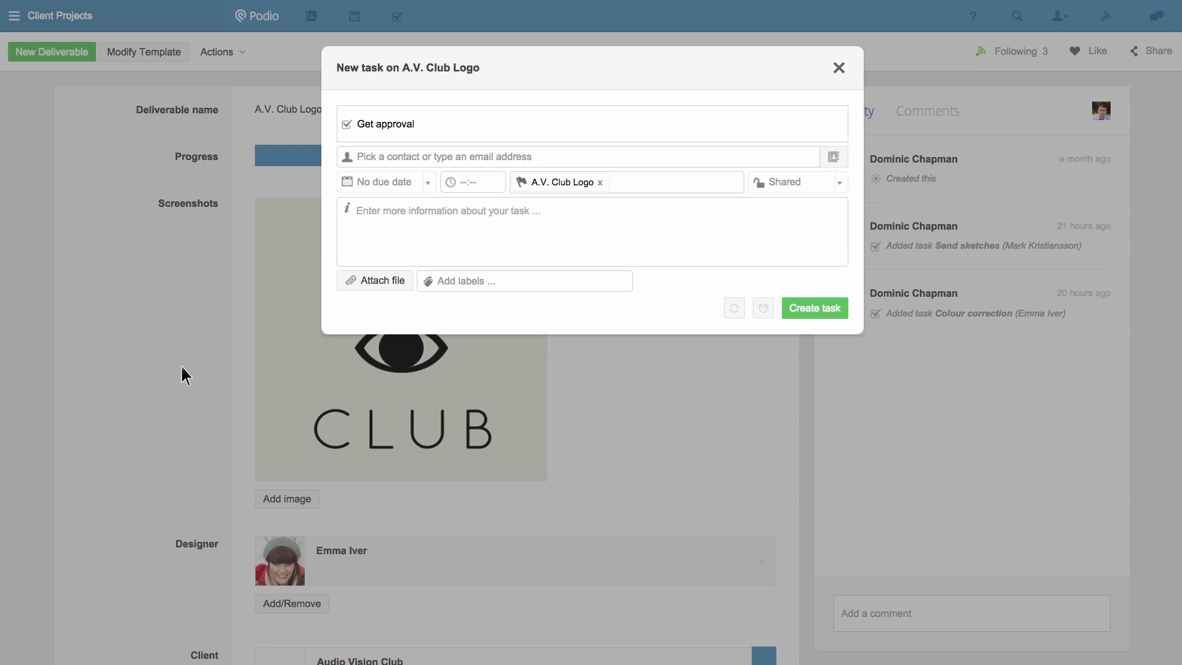
mouse_move(292, 211)
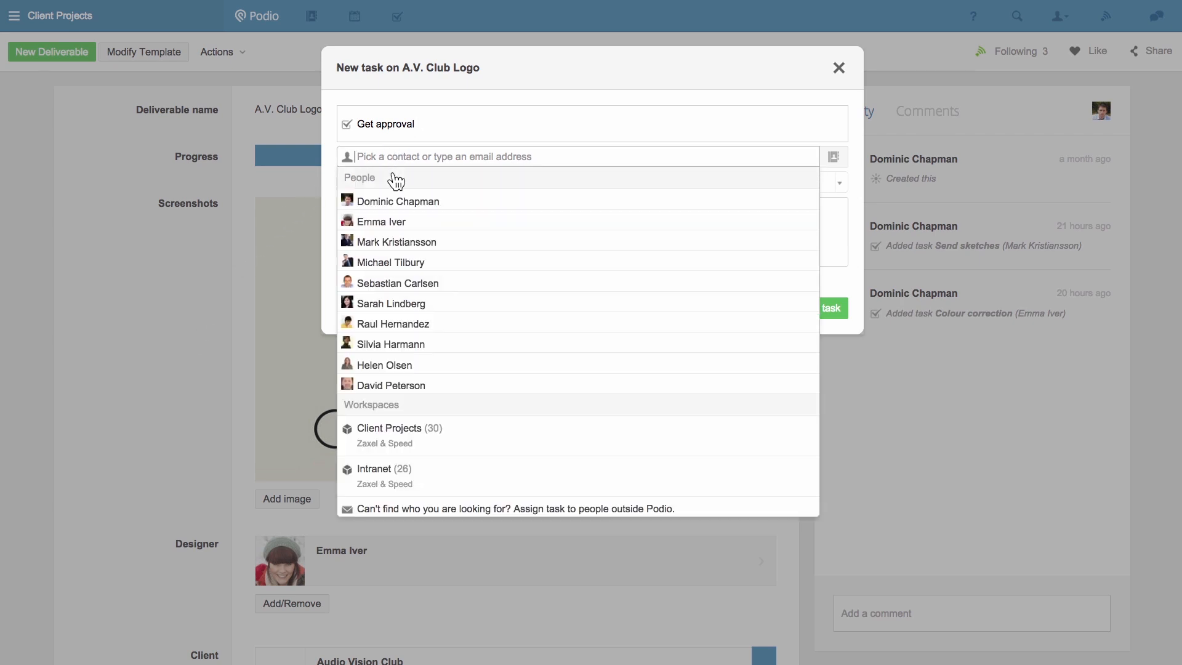
left_click(398, 201)
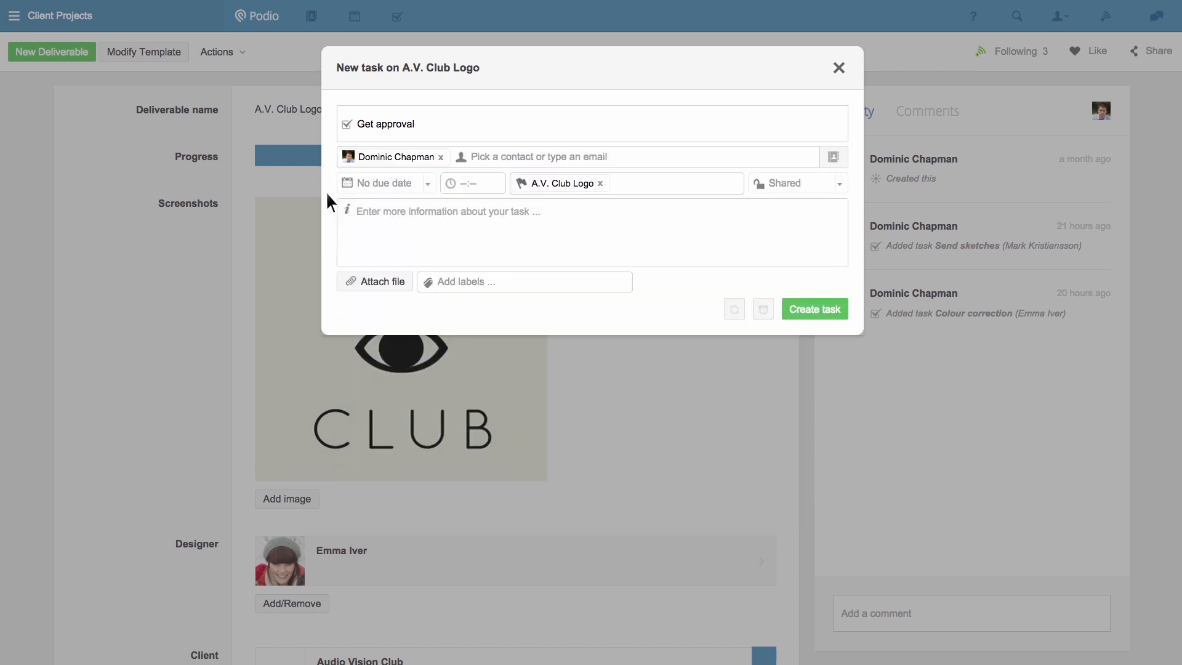
Set the due date to 26/09/2014 at 15:00 and create the task
left_click(386, 183)
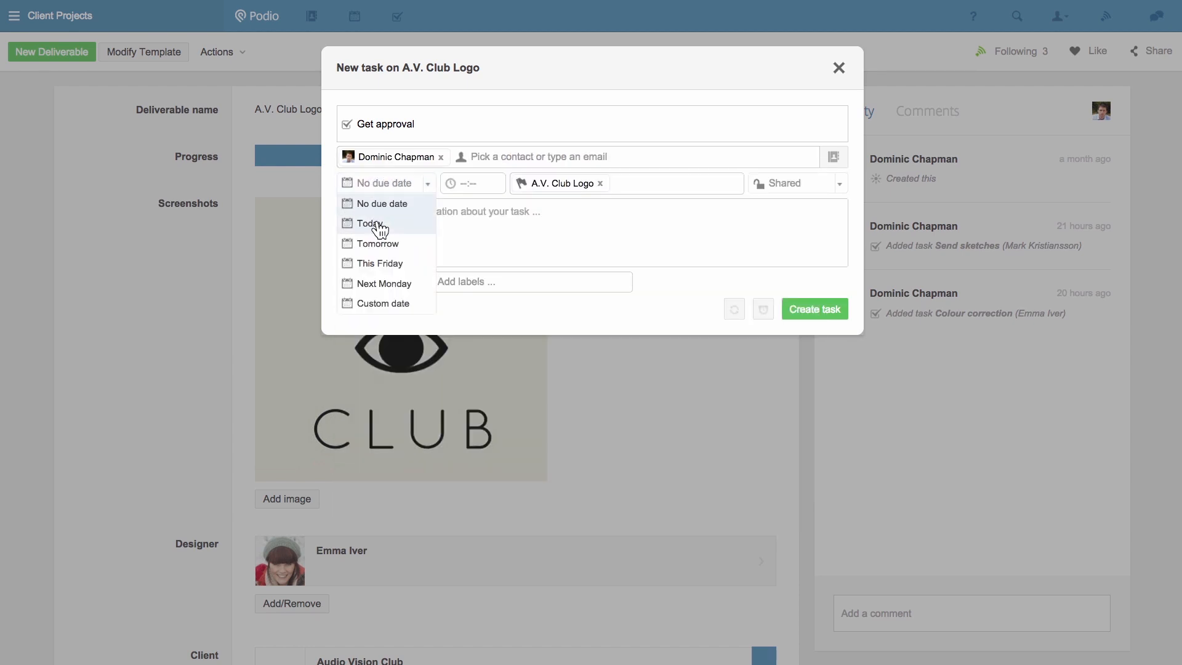
left_click(373, 224)
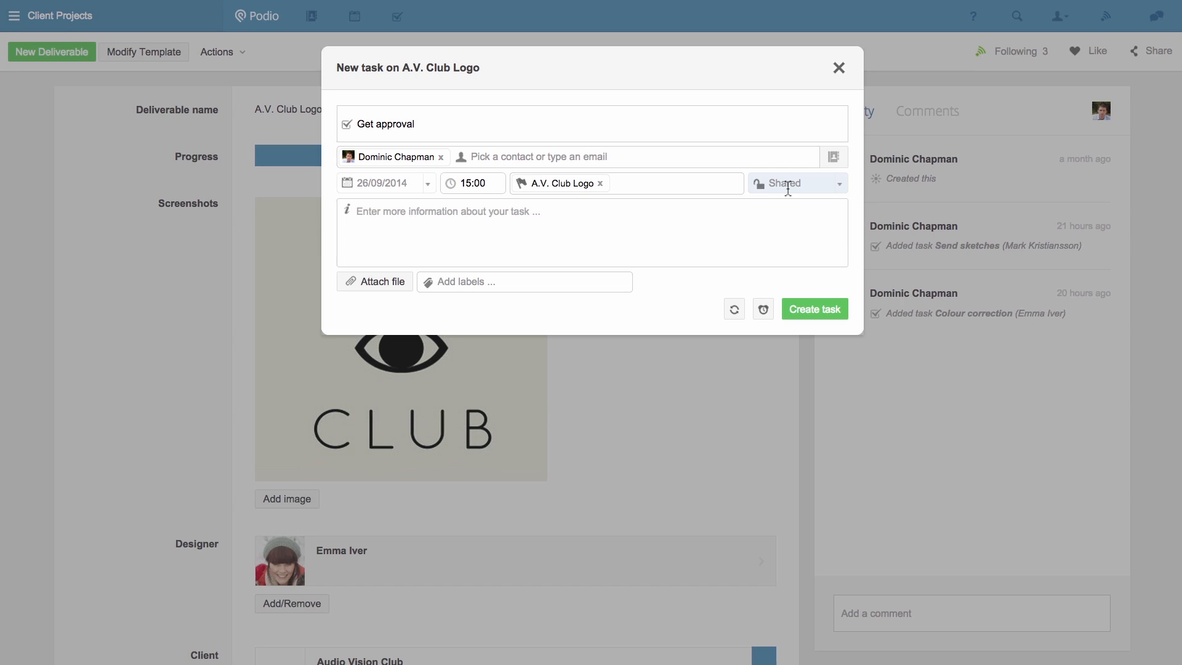
left_click(796, 183)
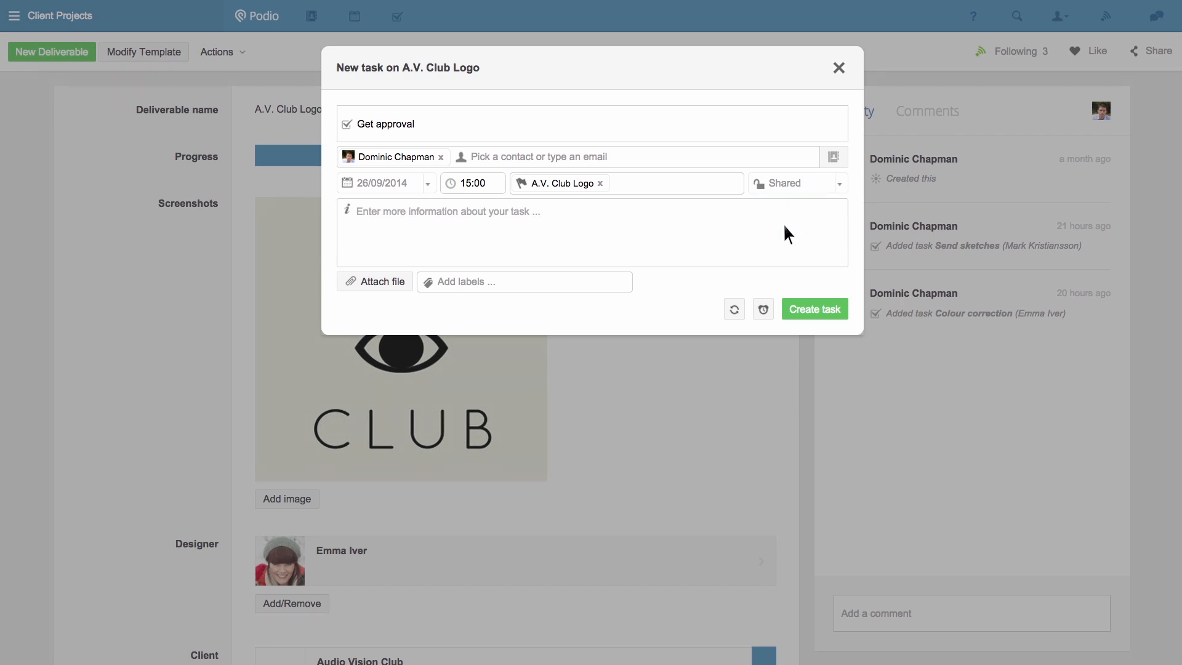
mouse_move(763, 309)
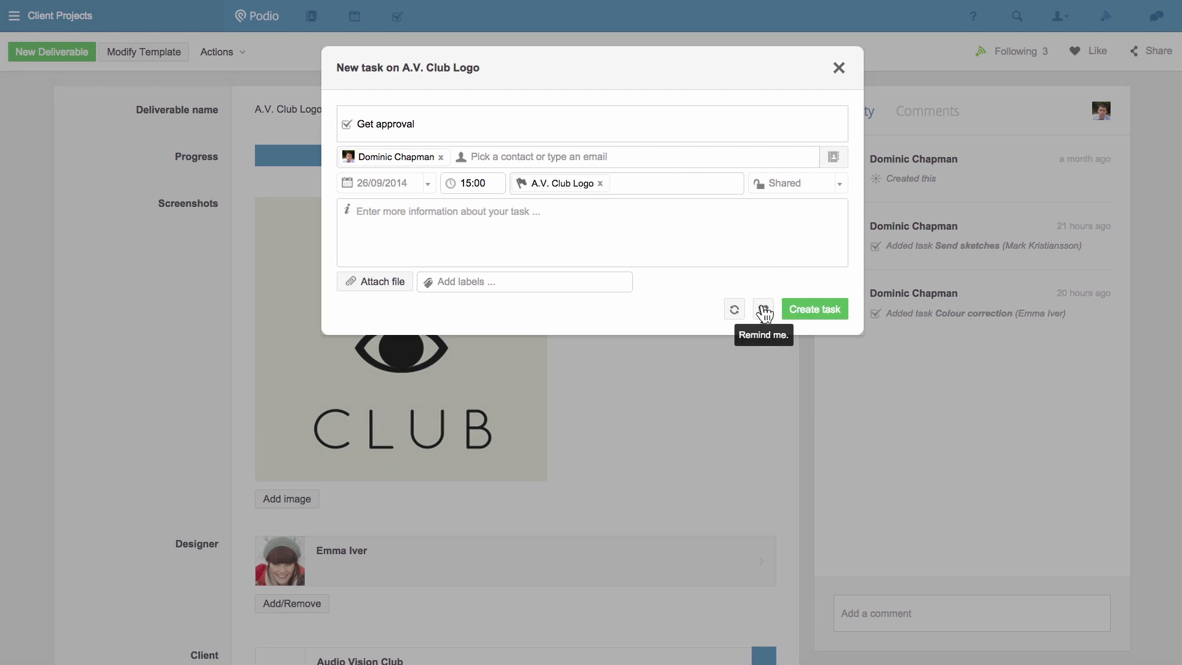
mouse_move(776, 314)
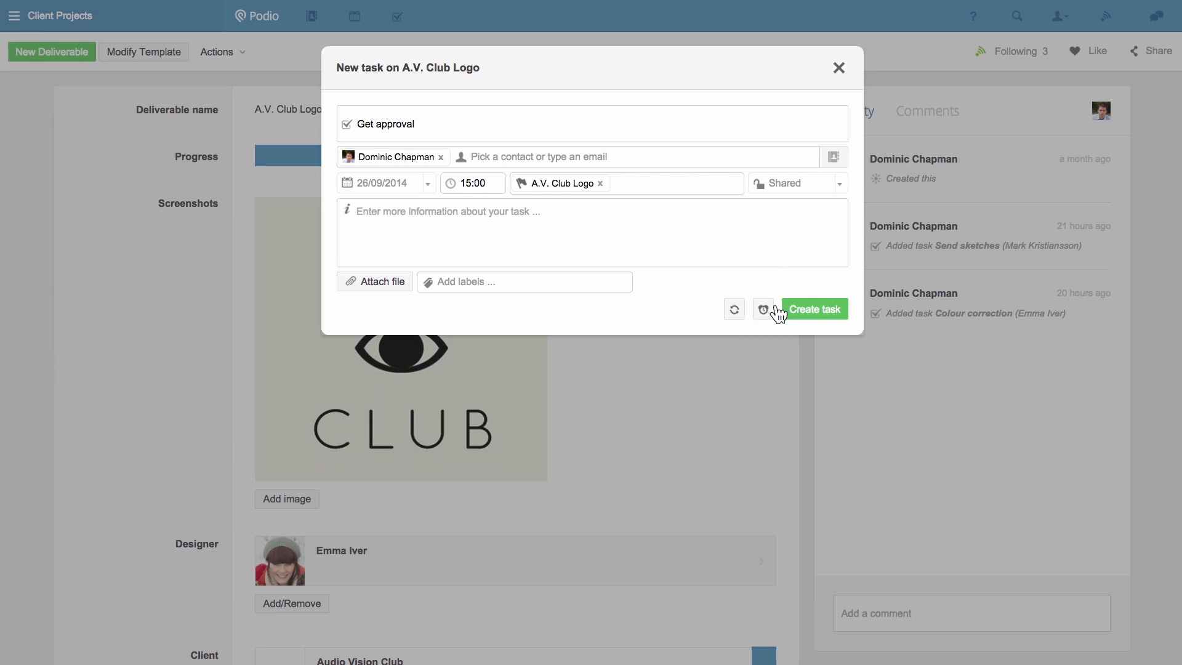
left_click(814, 309)
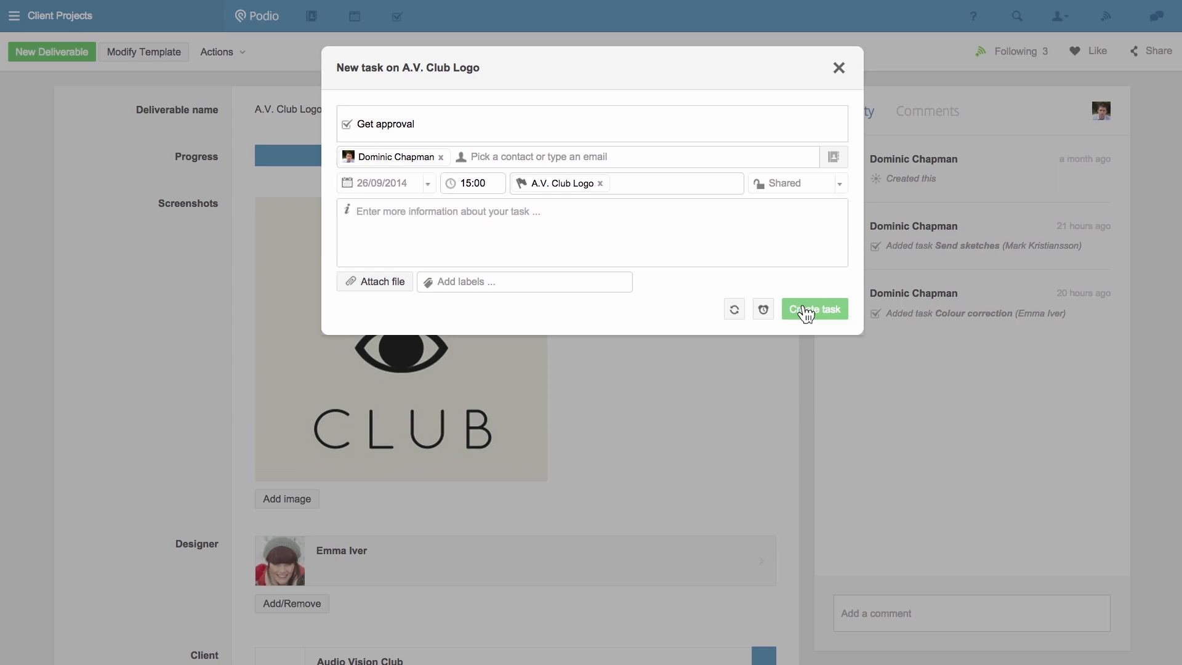
left_click(815, 309)
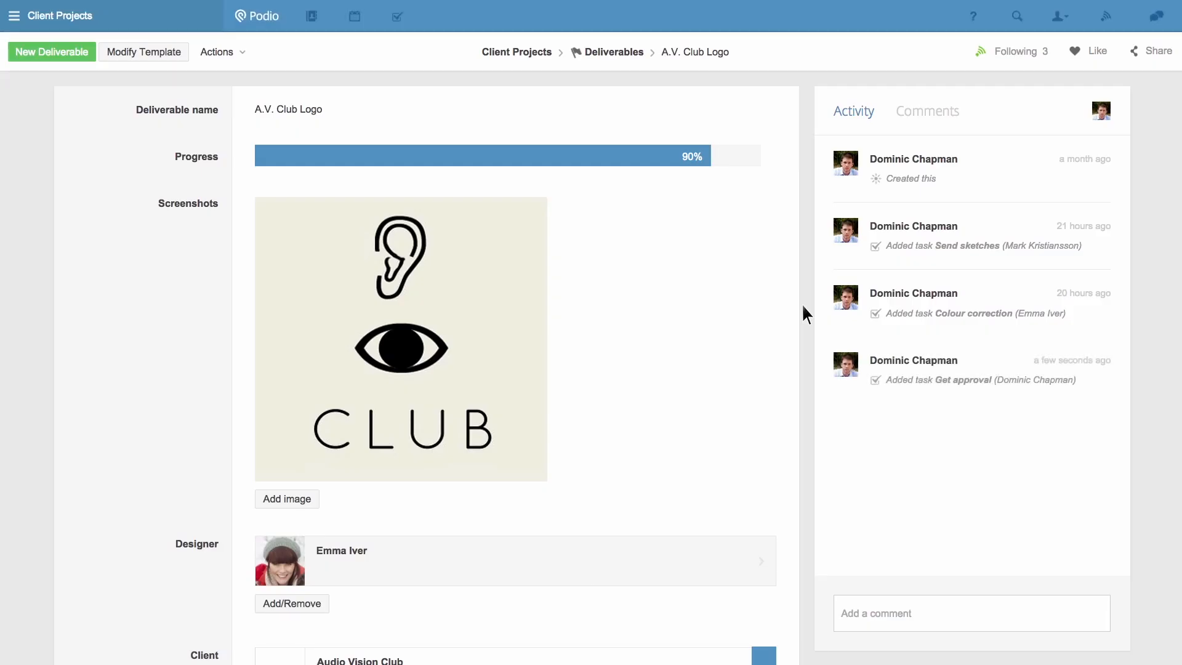
scroll("down", 3)
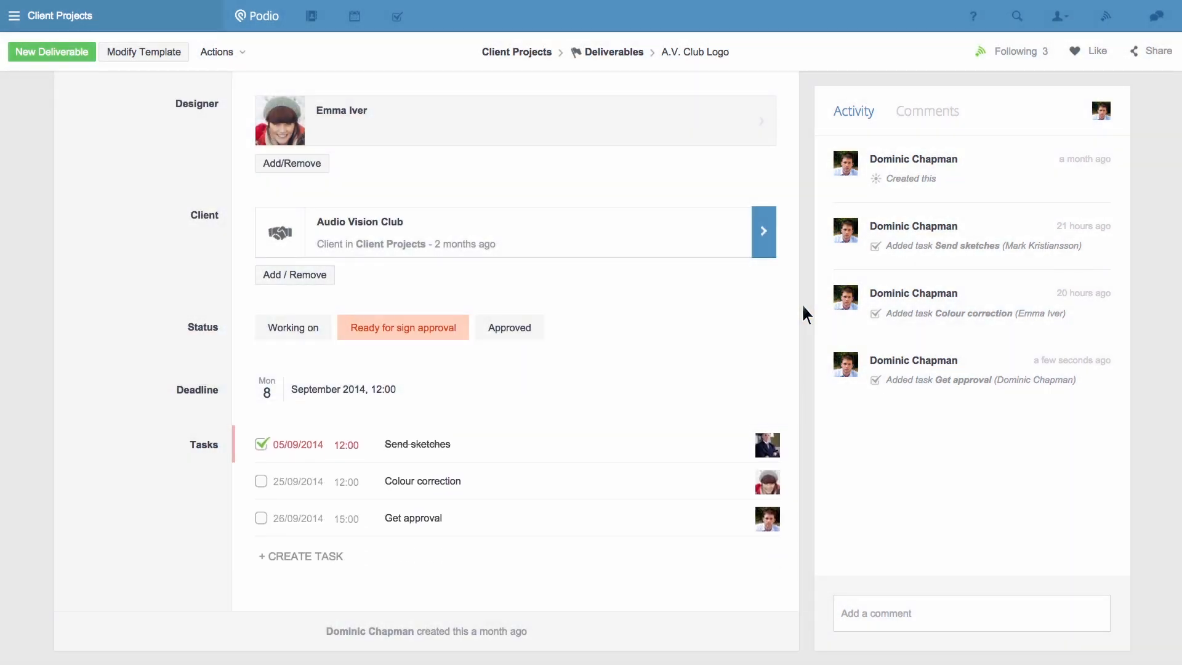
mouse_move(261, 517)
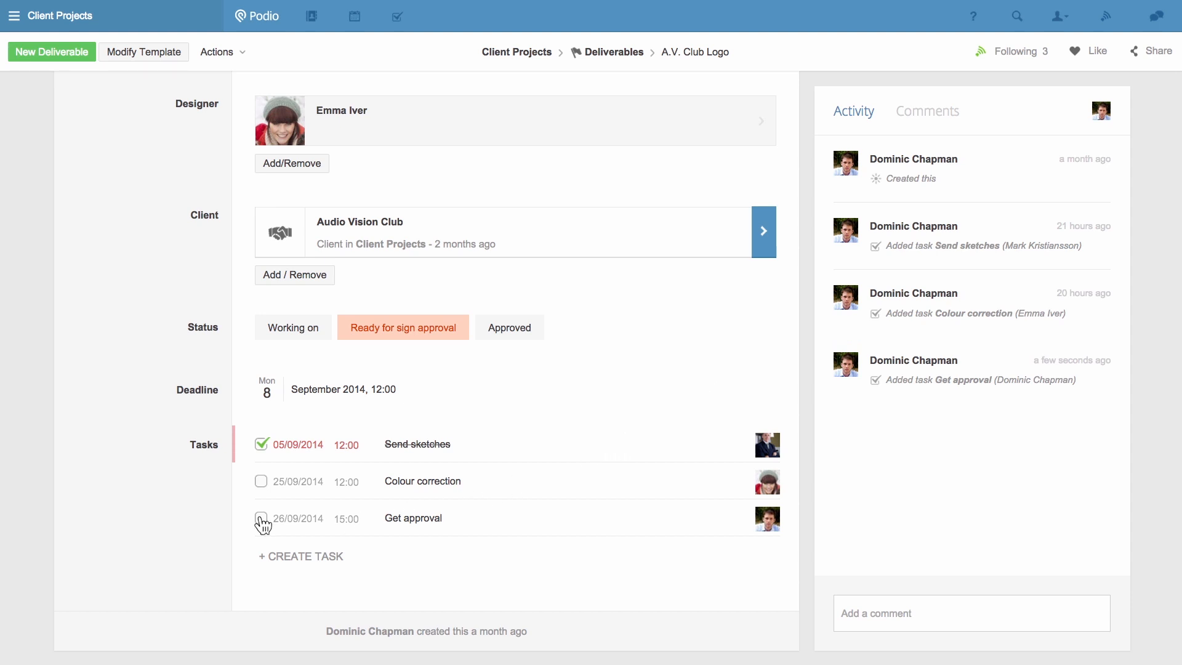
left_click(261, 519)
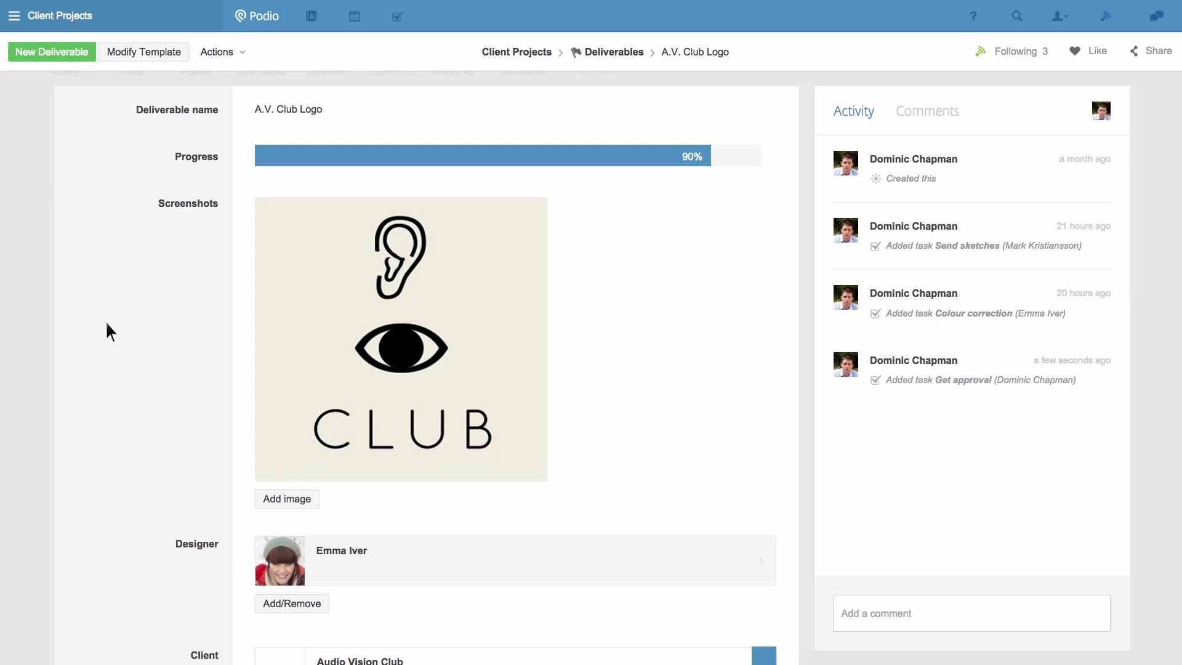
mouse_move(345, 97)
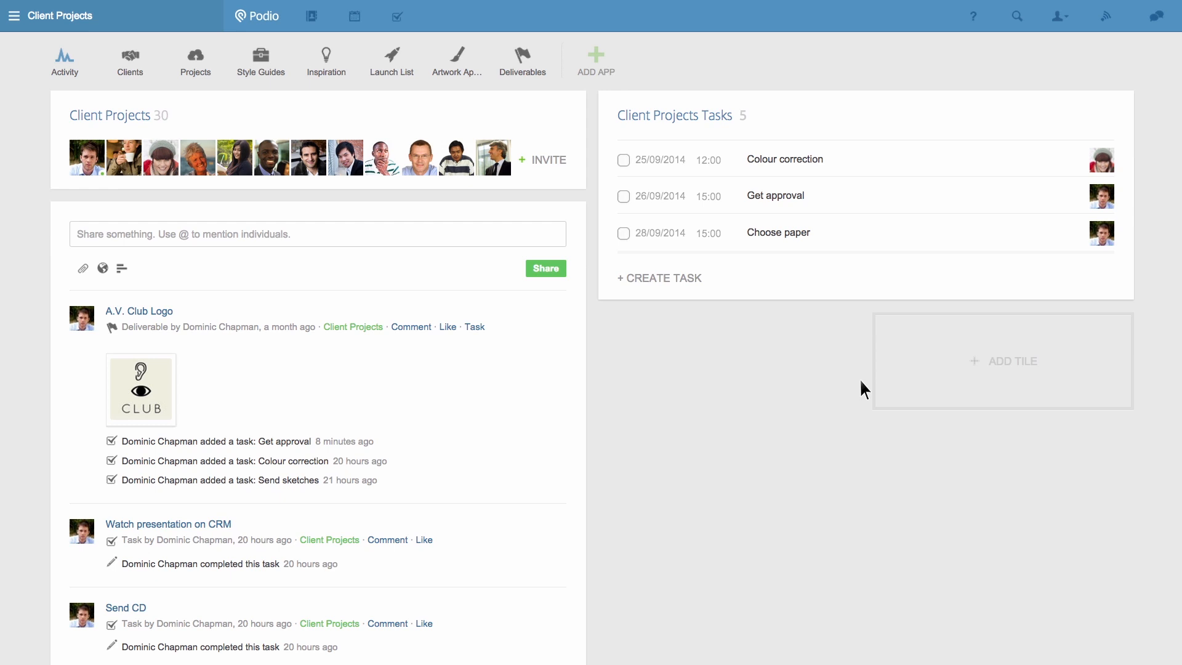
Open and dismiss a Client Projects new-task dialog, then view your personal task list
left_click(659, 278)
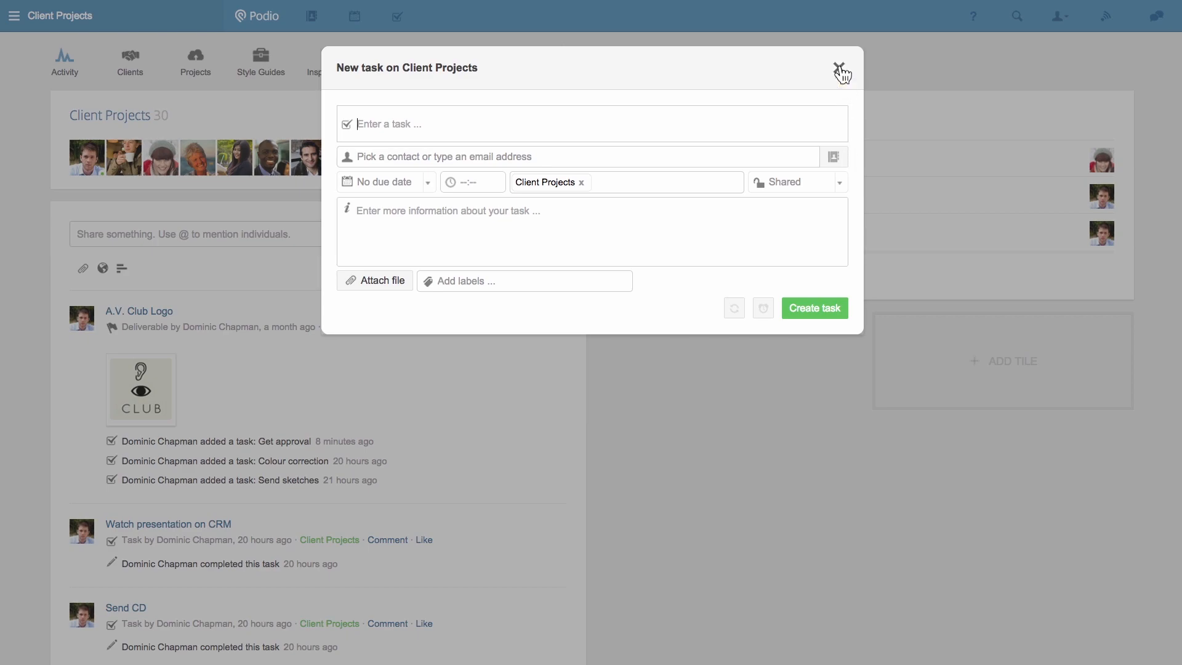
left_click(840, 60)
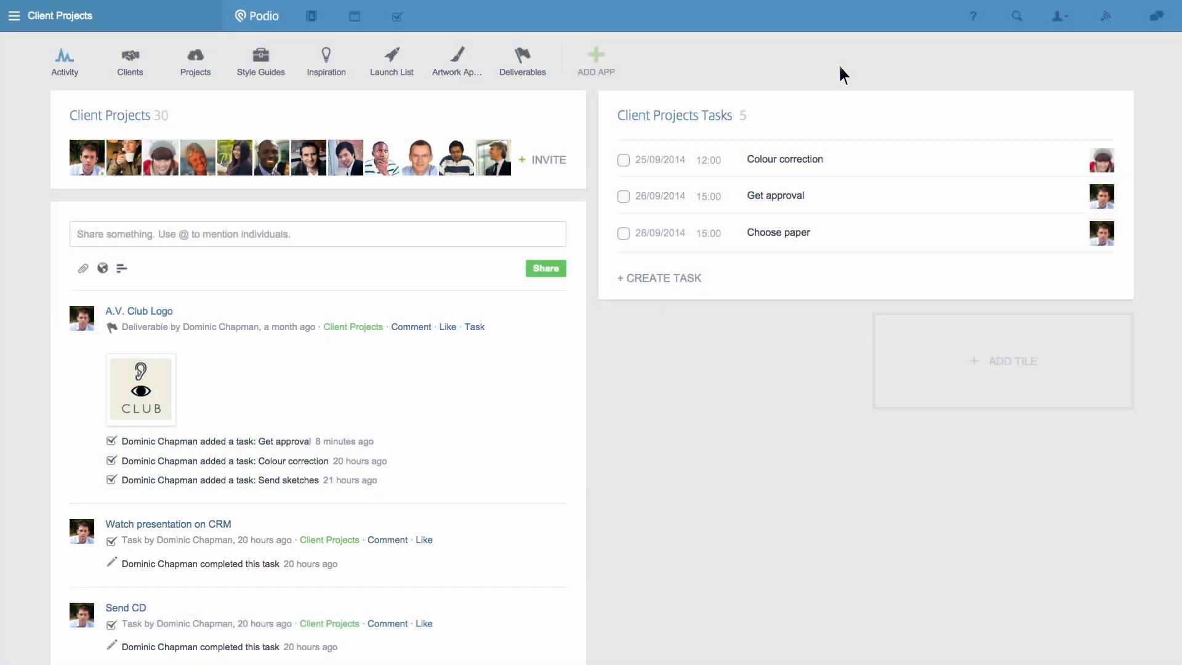
mouse_move(396, 17)
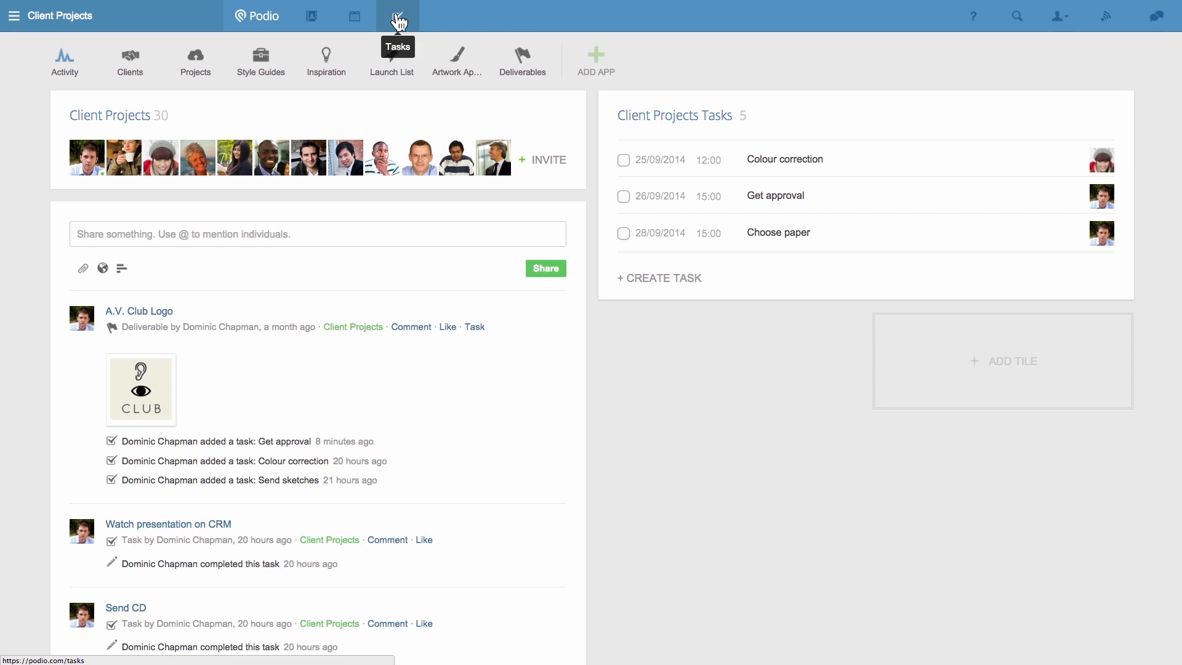
left_click(396, 16)
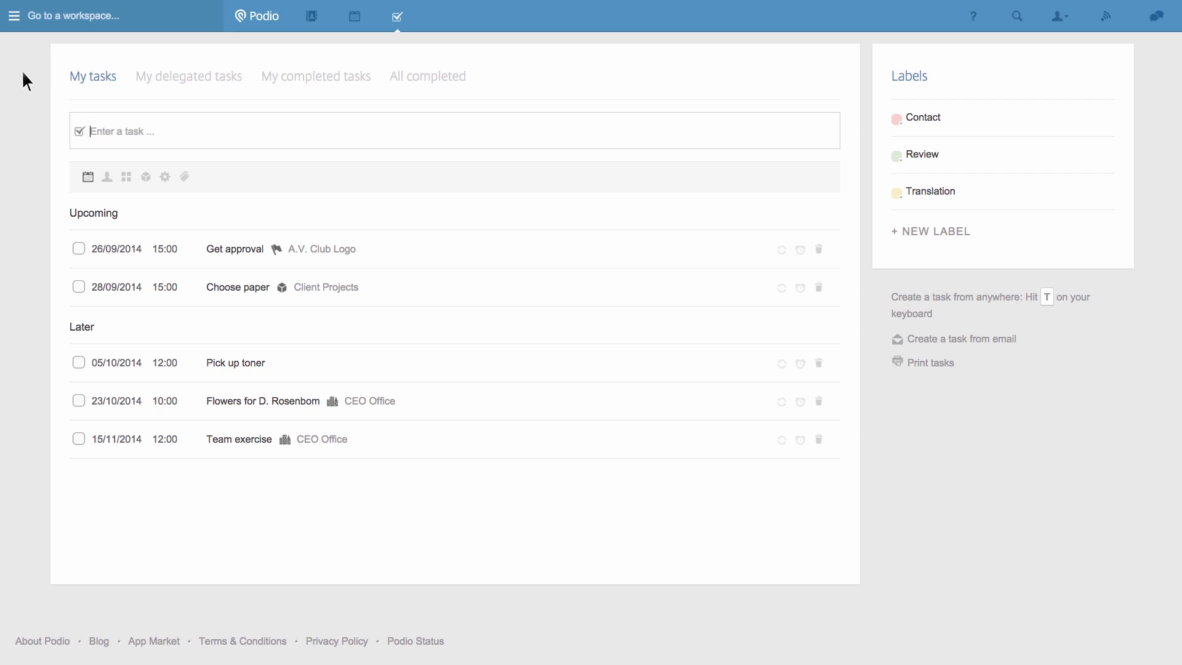
mouse_move(86, 83)
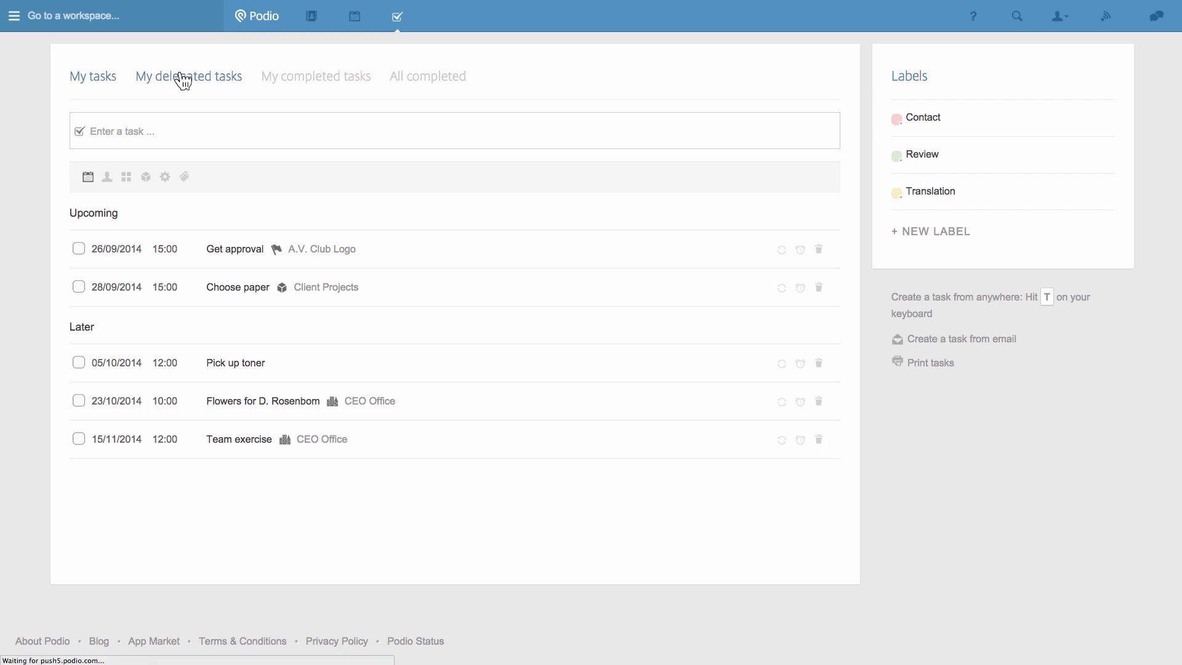
left_click(189, 76)
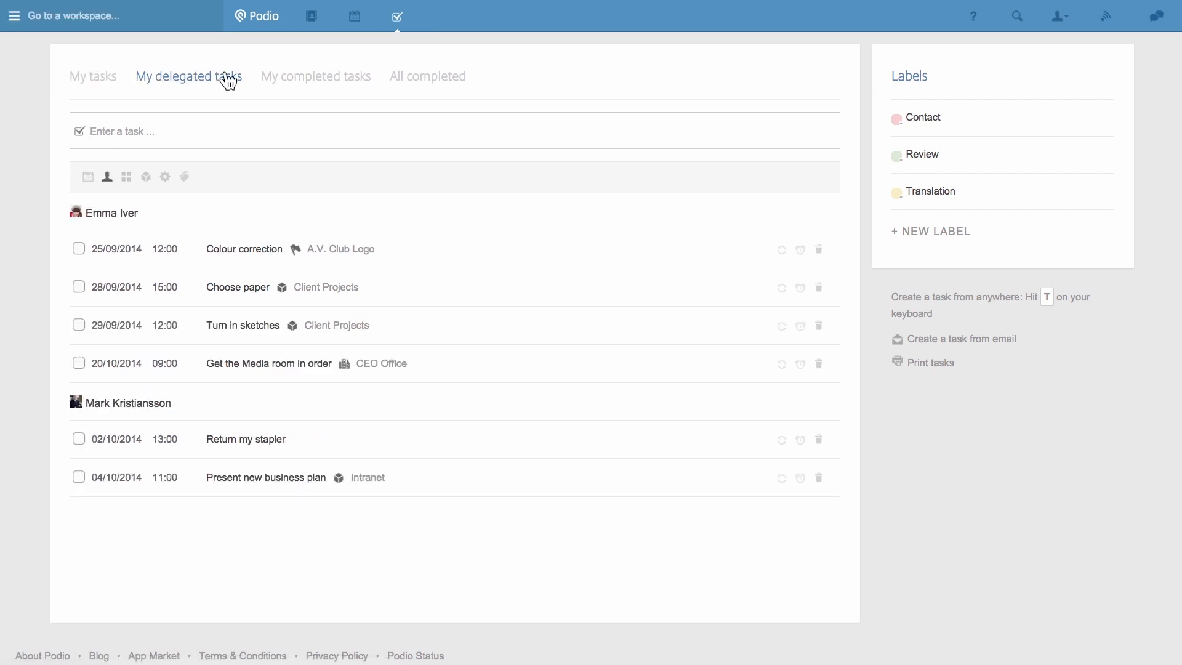
left_click(306, 76)
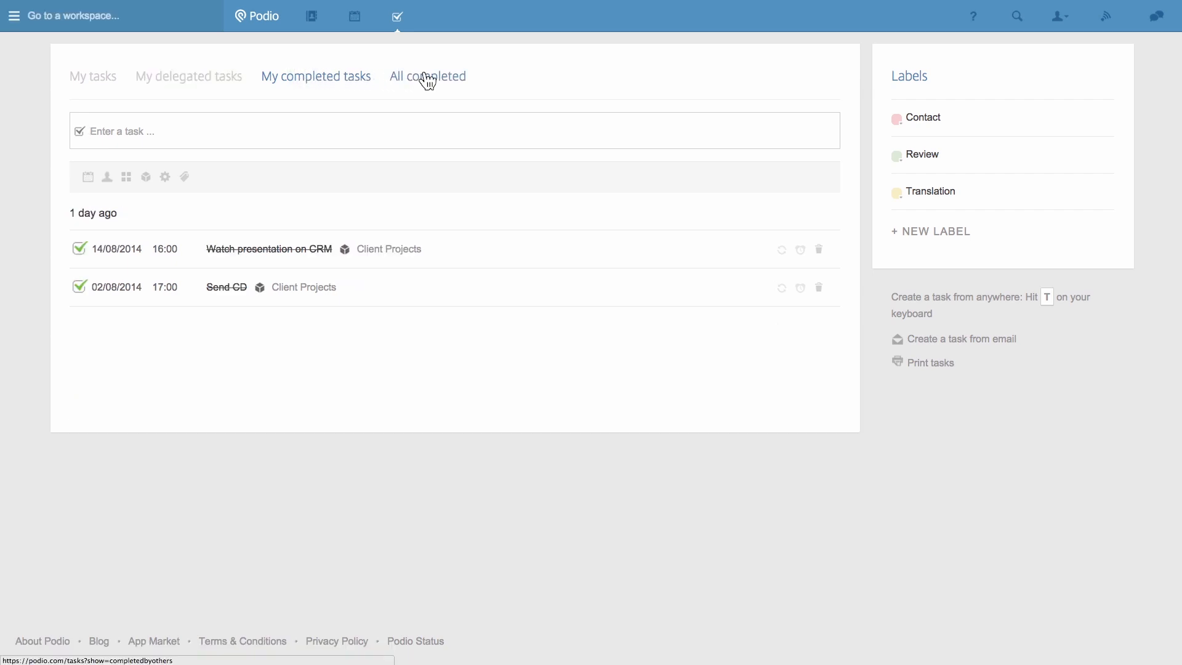
left_click(428, 76)
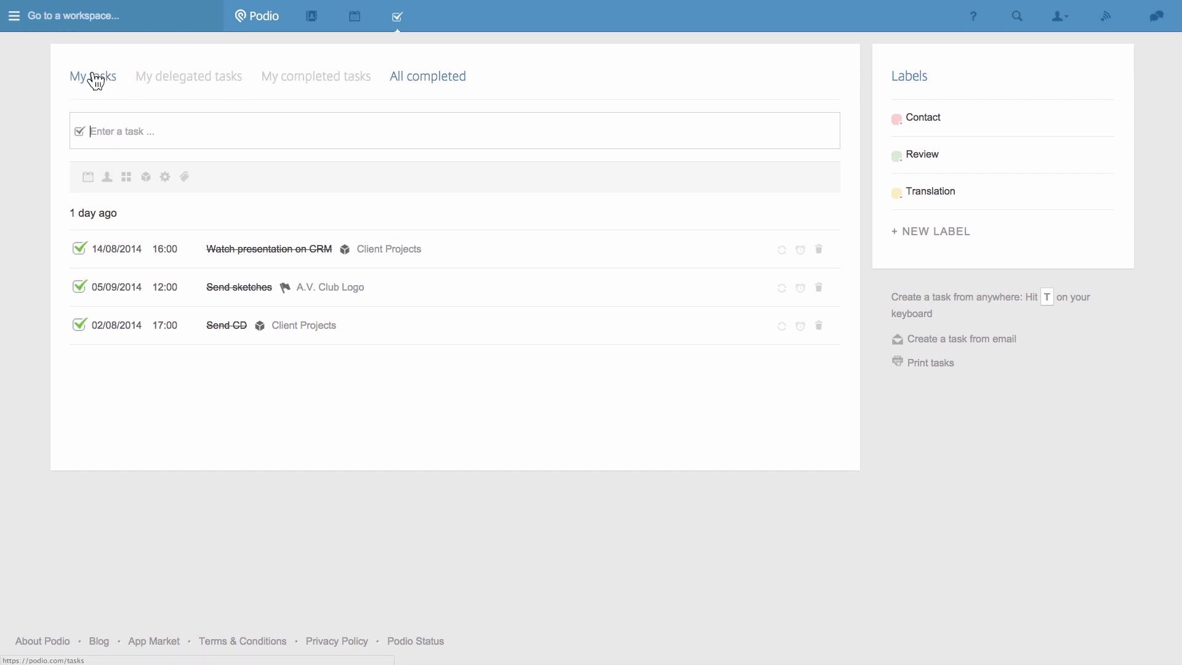
left_click(87, 76)
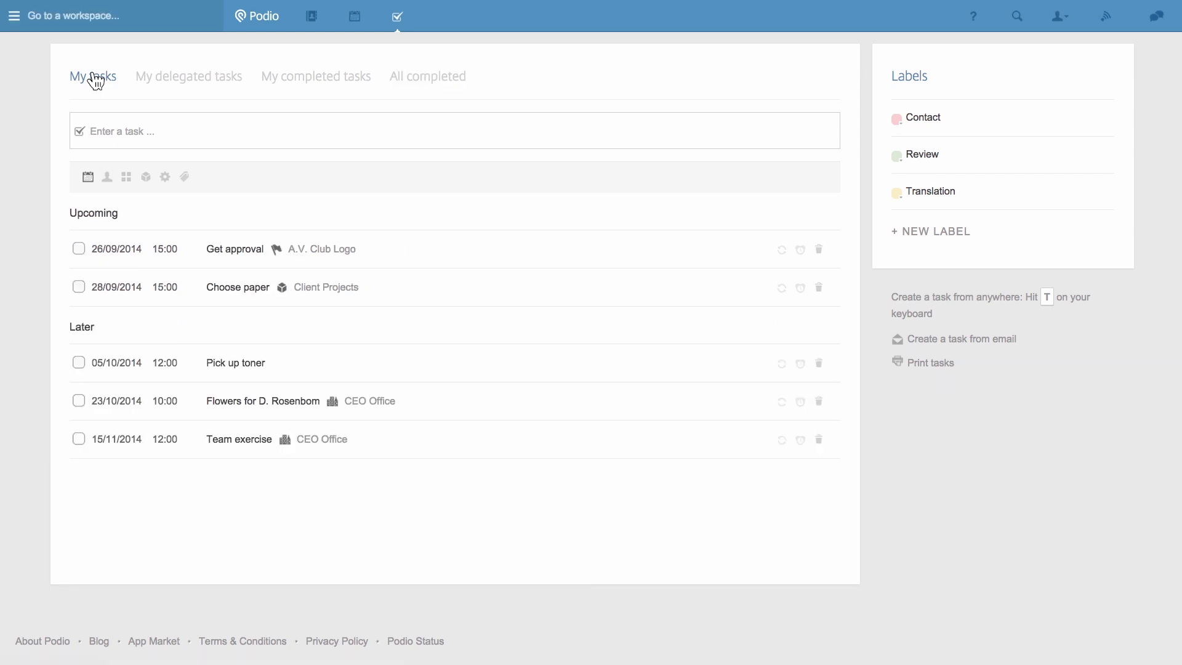
mouse_move(88, 176)
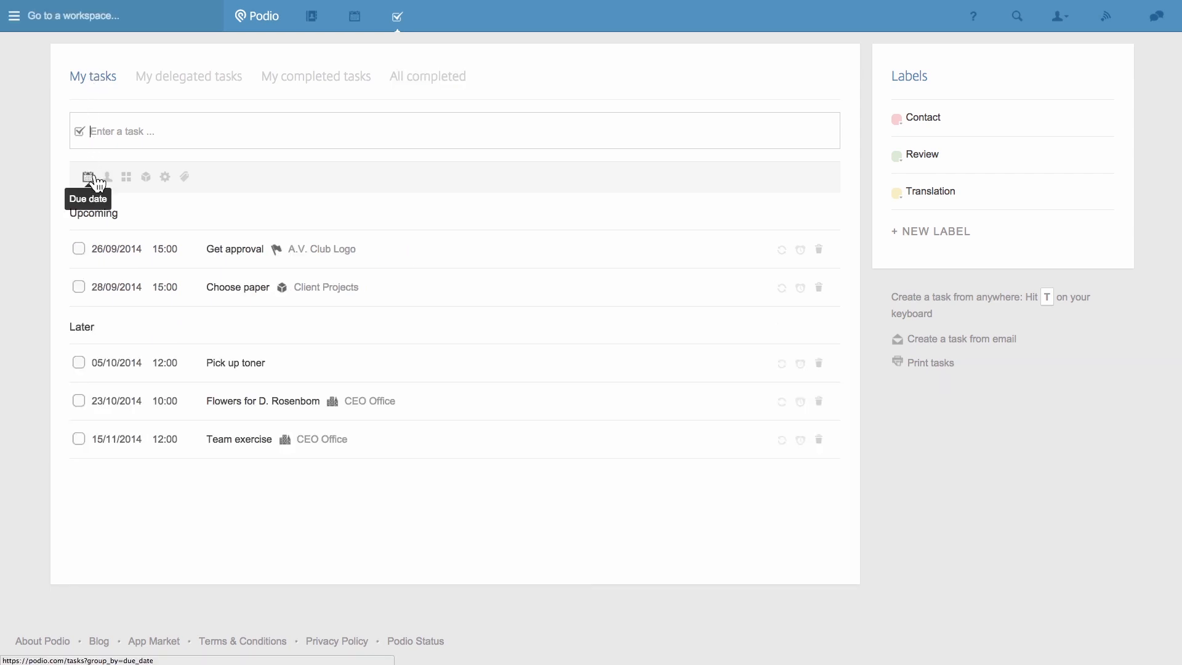